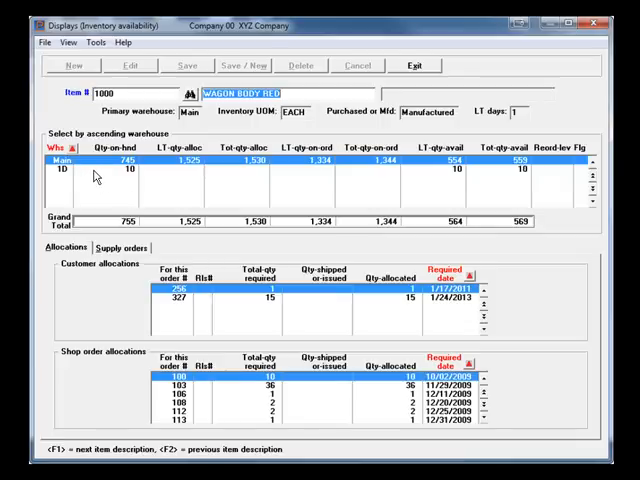
pyautogui.moveTo(188, 176)
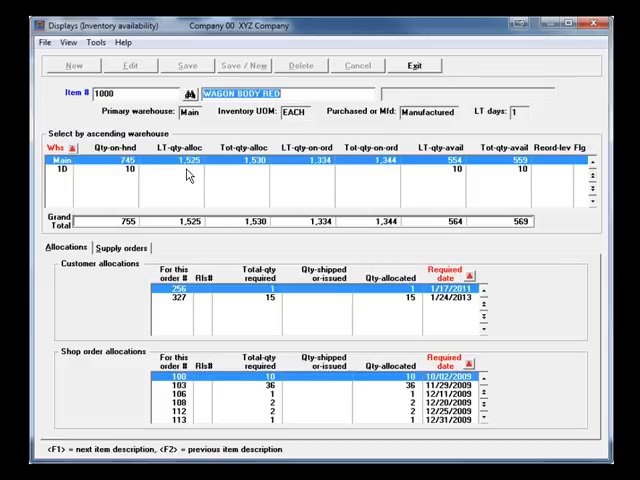
pyautogui.moveTo(396, 178)
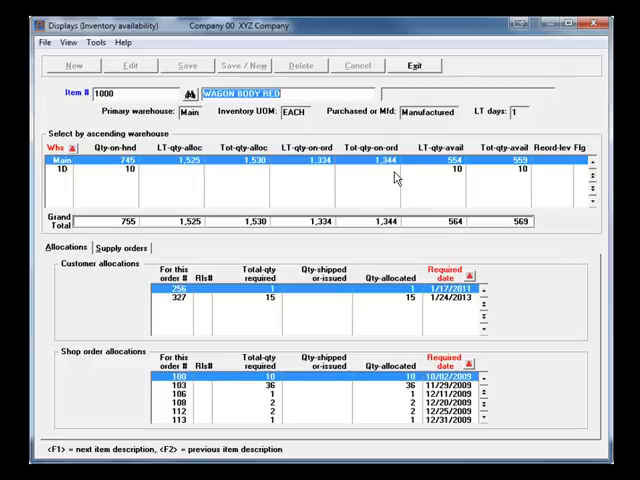
pyautogui.moveTo(528, 188)
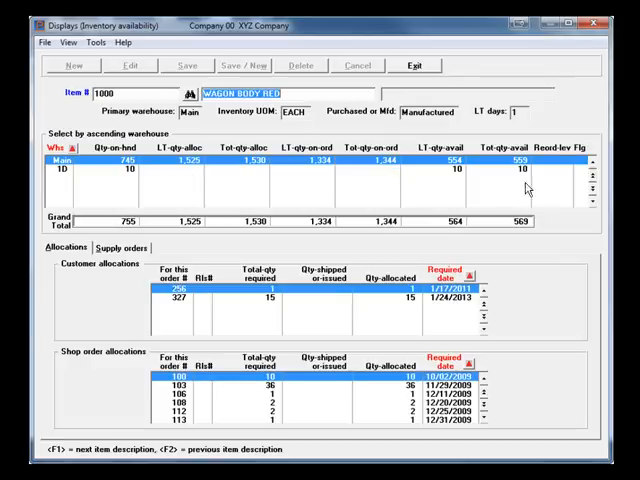
pyautogui.moveTo(540, 184)
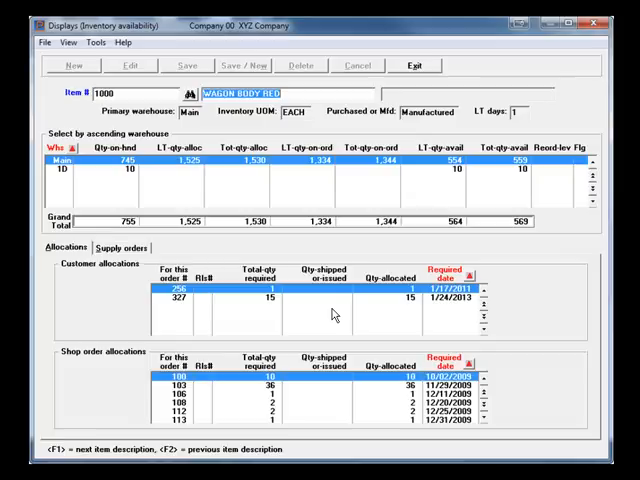
# Bring up the material planning report datasheet from the ABC Specialty Lamp Company dashboard menu.
pyautogui.click(122, 248)
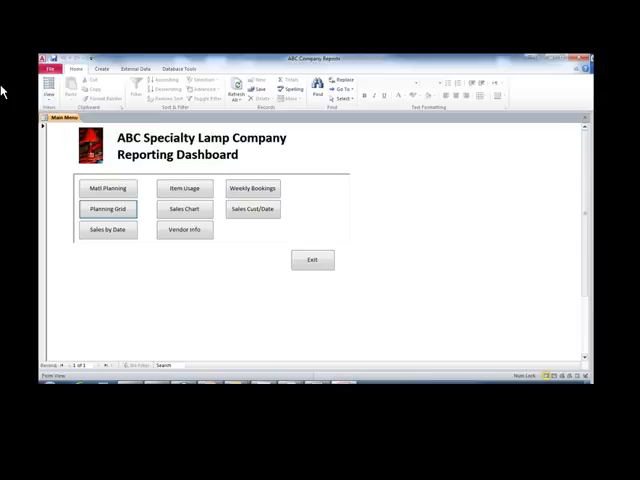
pyautogui.click(108, 188)
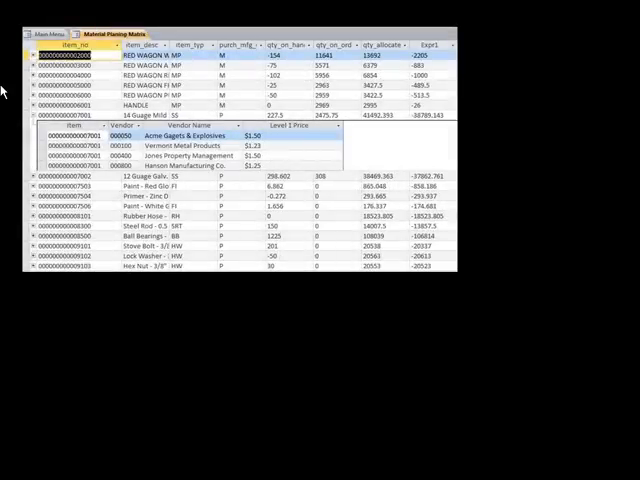